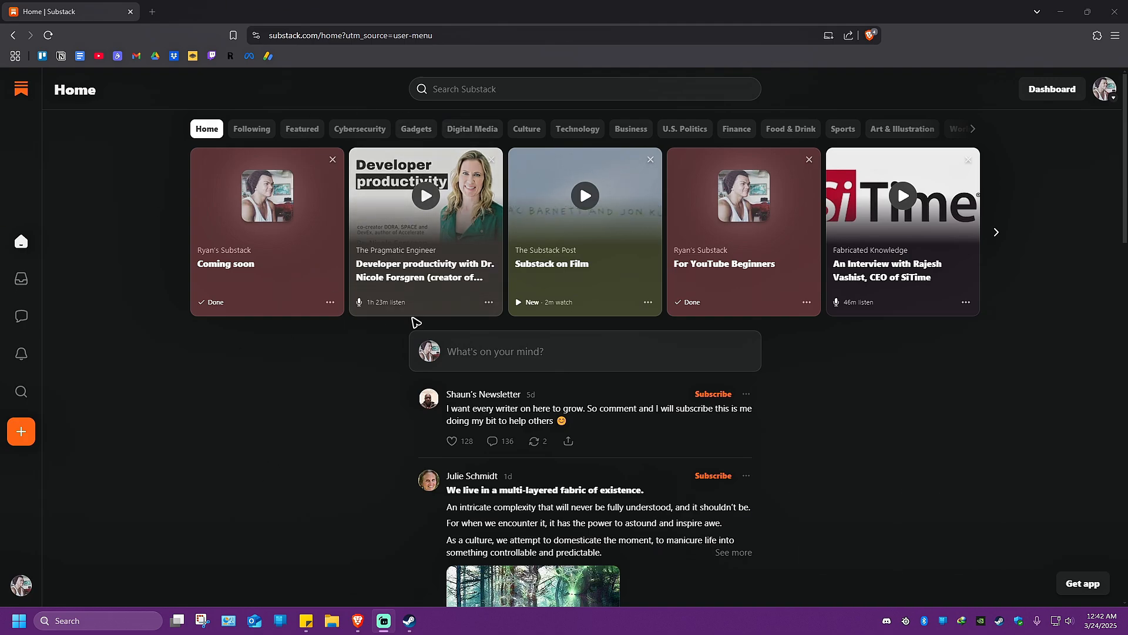
pyautogui.moveTo(261, 55)
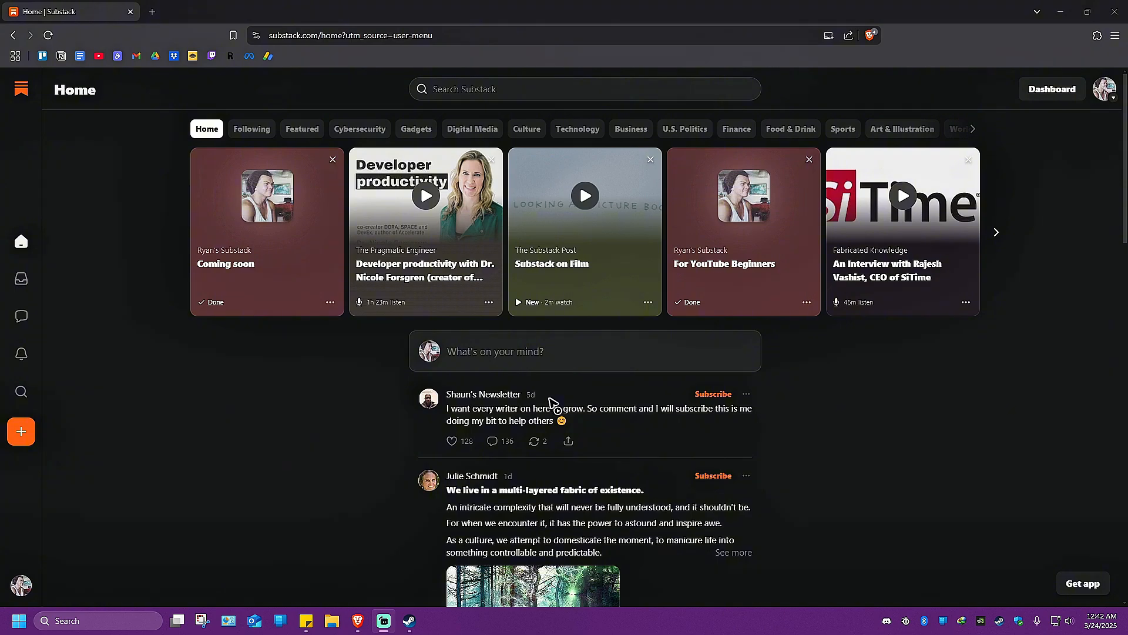
pyautogui.moveTo(1051, 89)
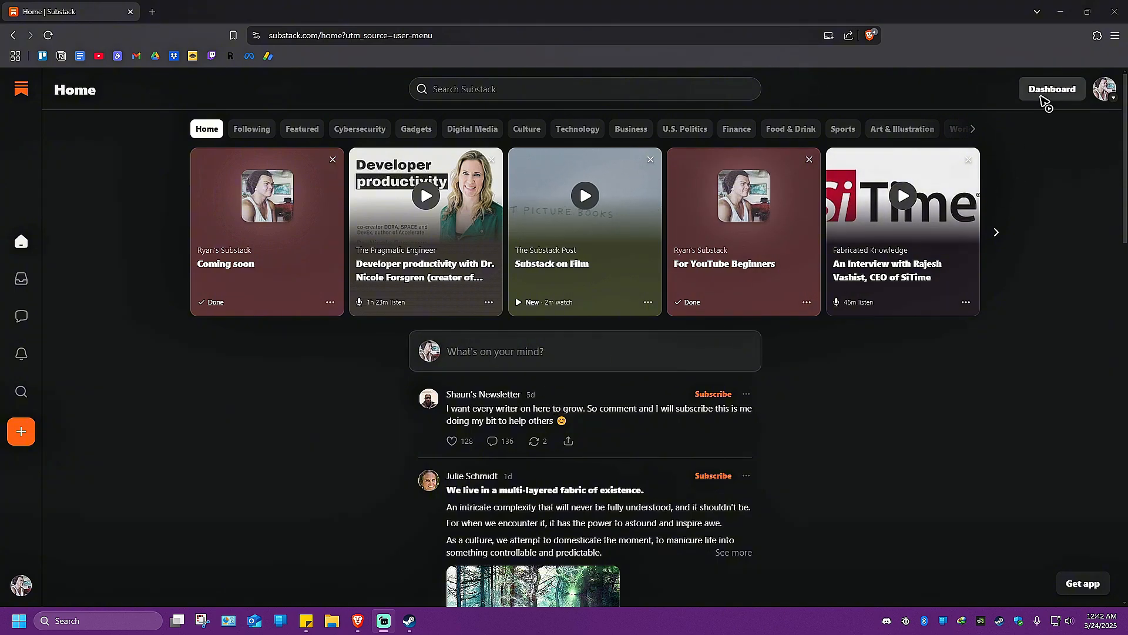
# - Open Ryan's Substack dashboard Posts list showing 'For YouTube Beginners' and one draft
pyautogui.click(1051, 89)
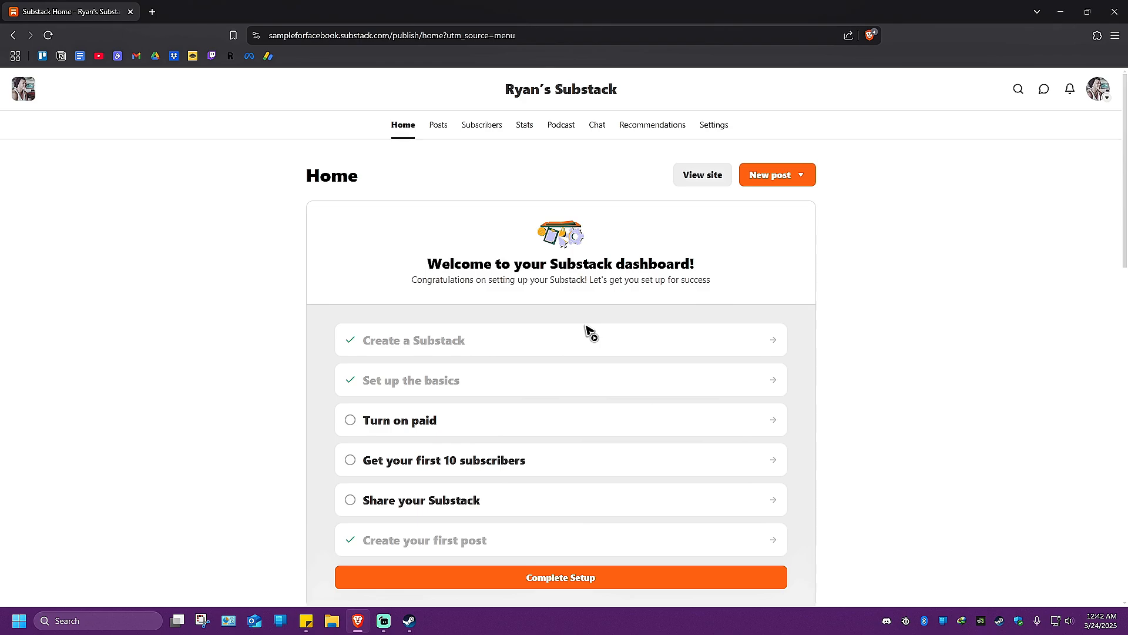
pyautogui.moveTo(561, 125)
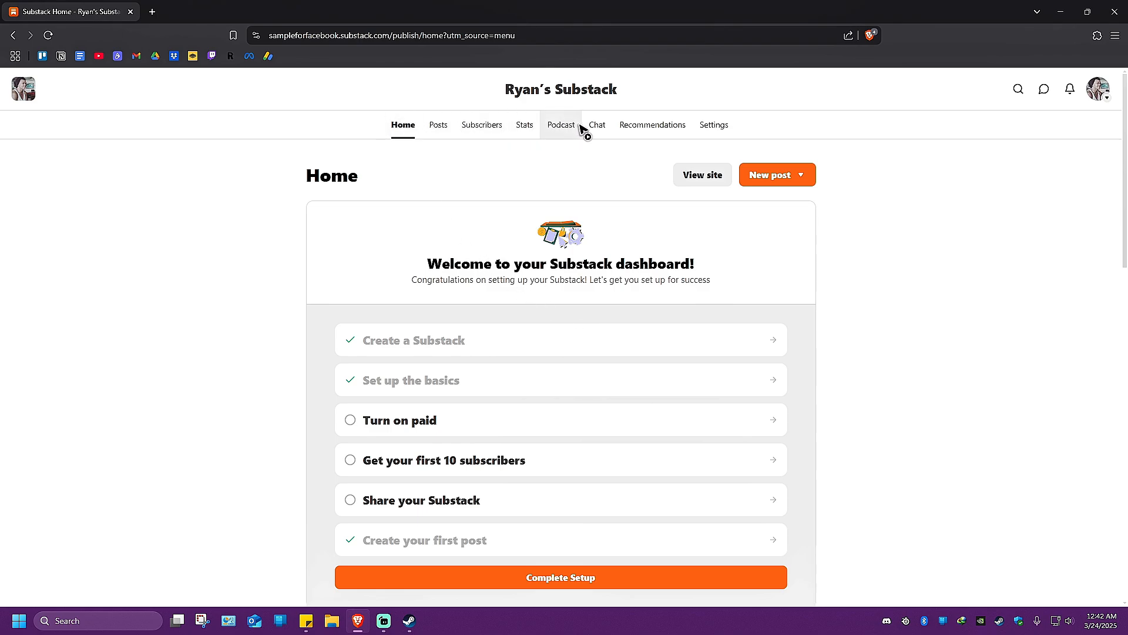
pyautogui.moveTo(597, 125)
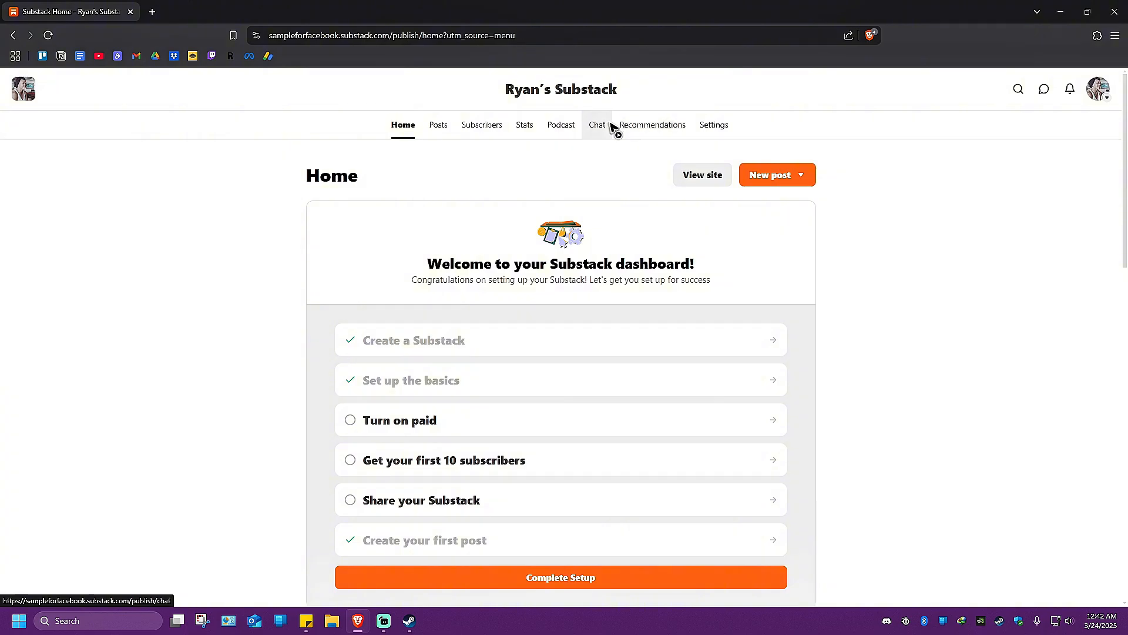
pyautogui.click(440, 124)
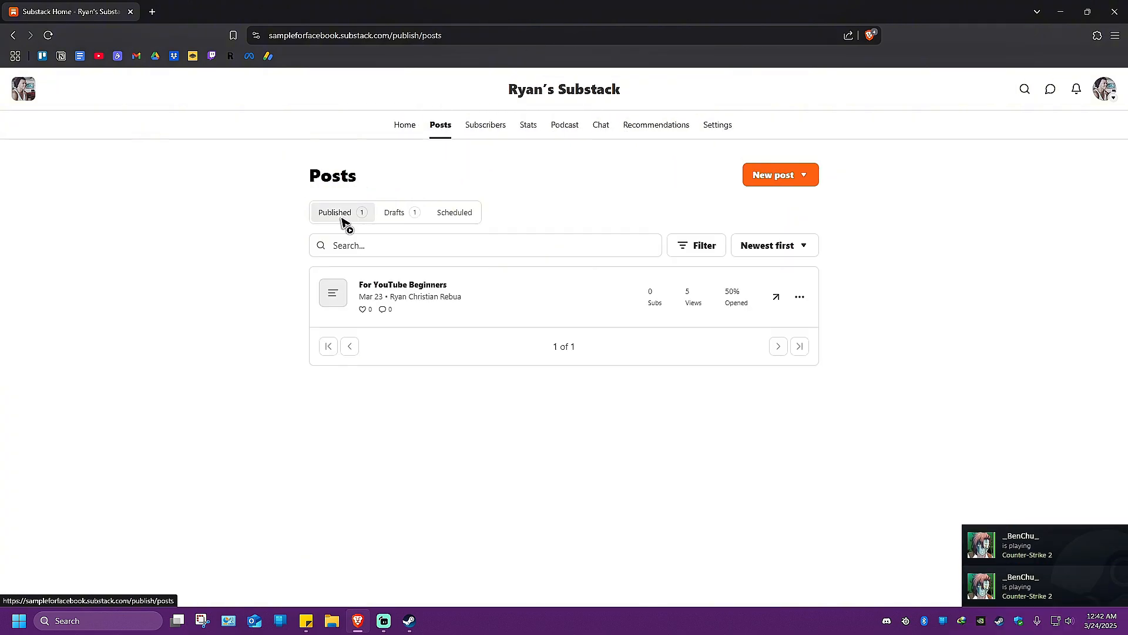
# - In the Drafts list, choose Delete for the 'sample' draft
pyautogui.click(393, 212)
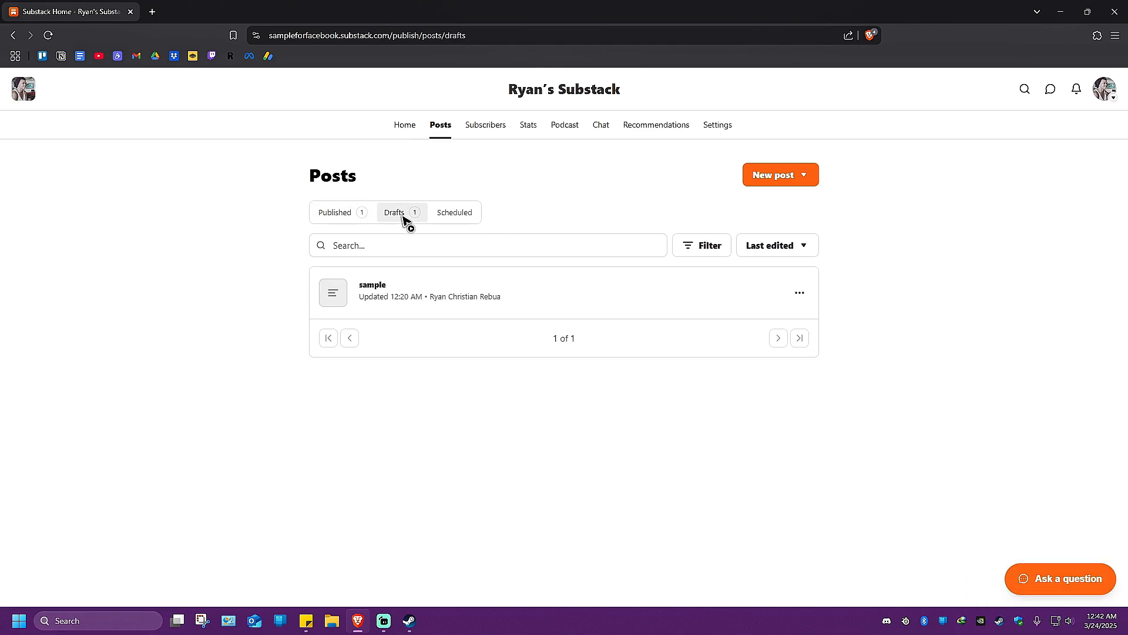
pyautogui.moveTo(777, 299)
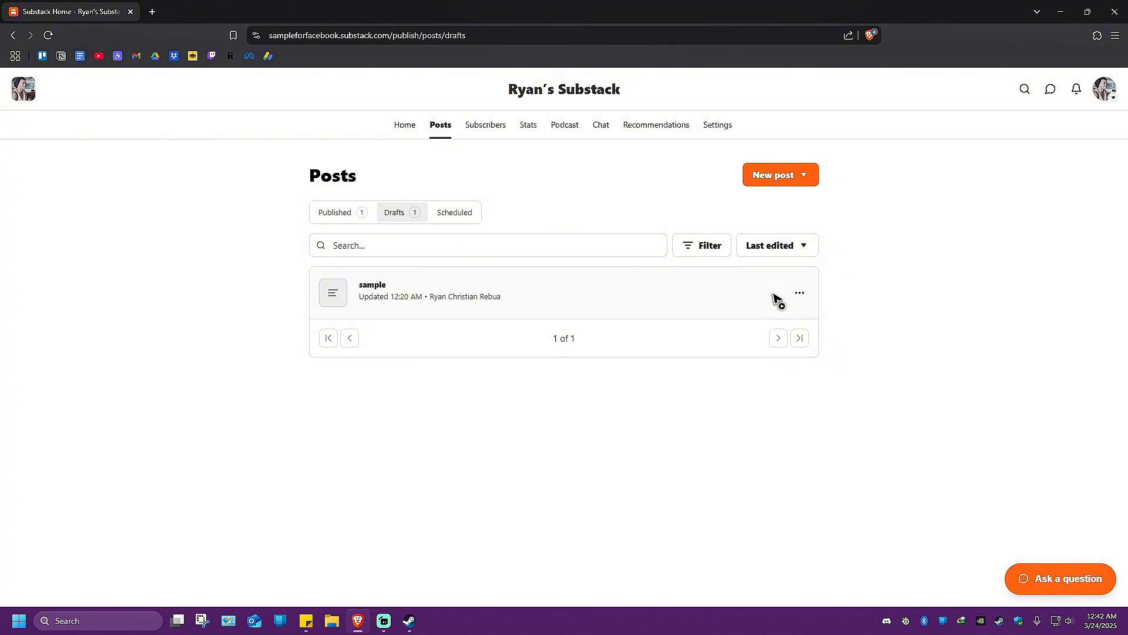
pyautogui.moveTo(363, 298)
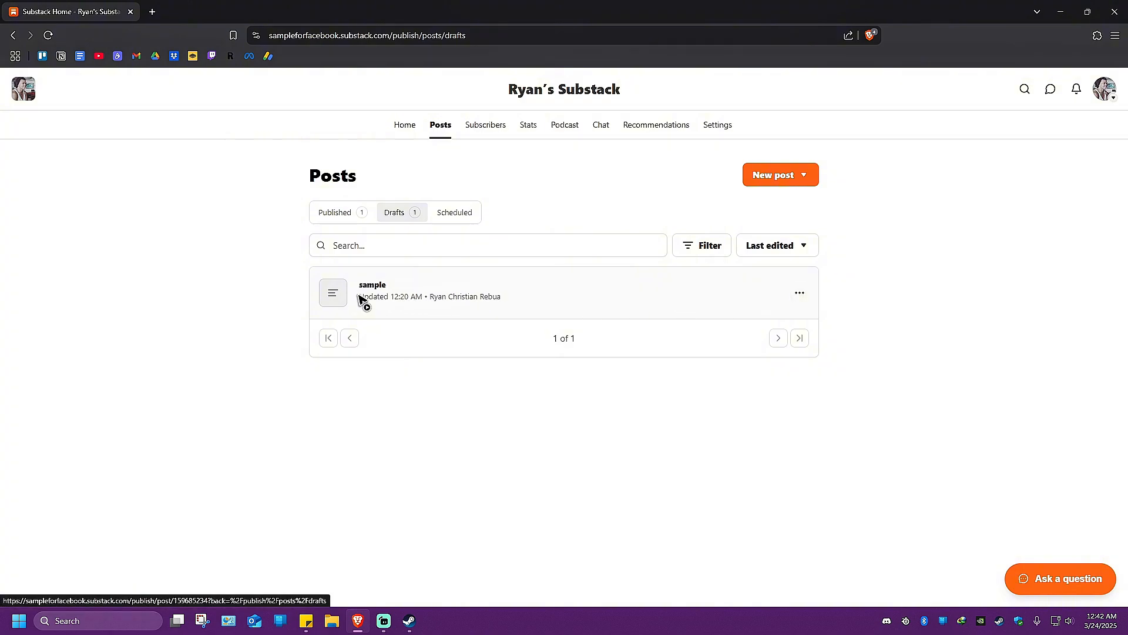
pyautogui.click(799, 292)
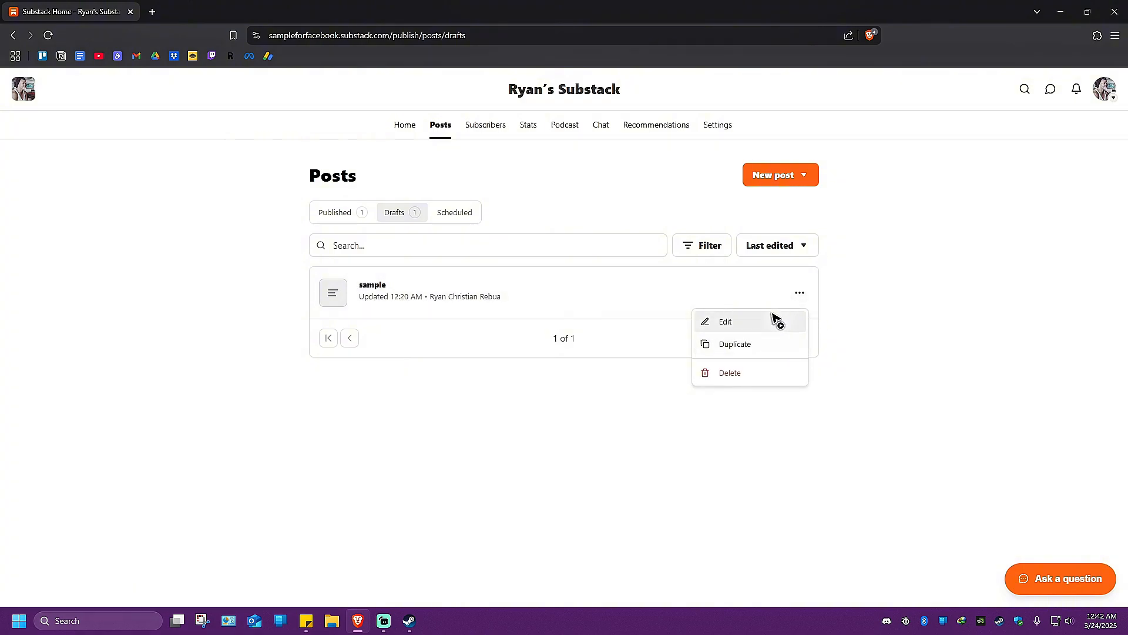
pyautogui.click(728, 373)
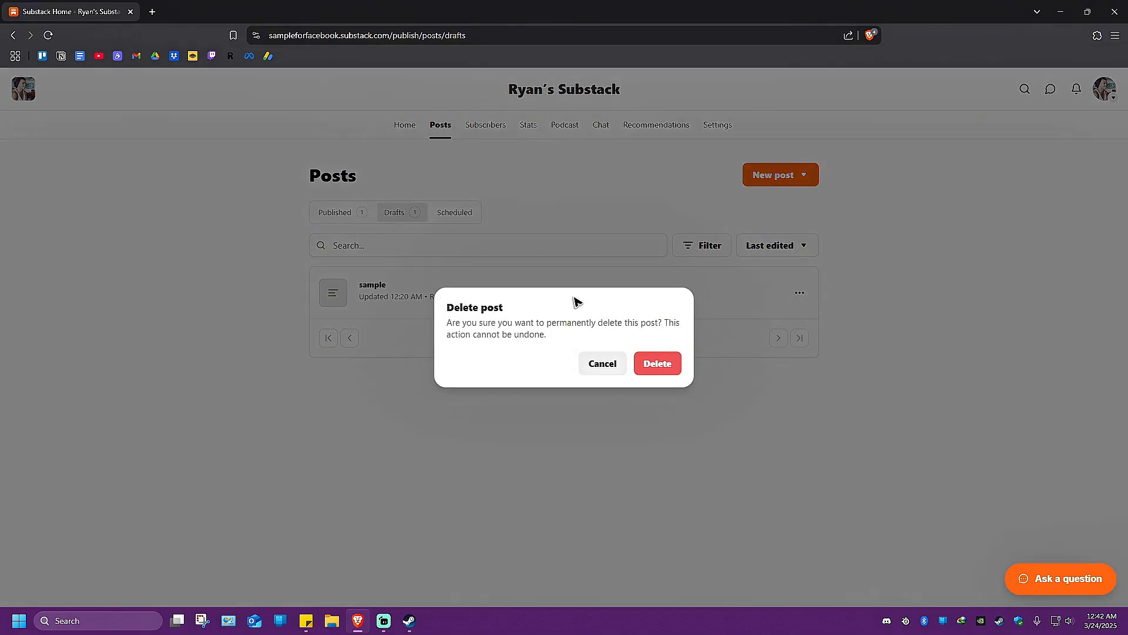
pyautogui.moveTo(575, 337)
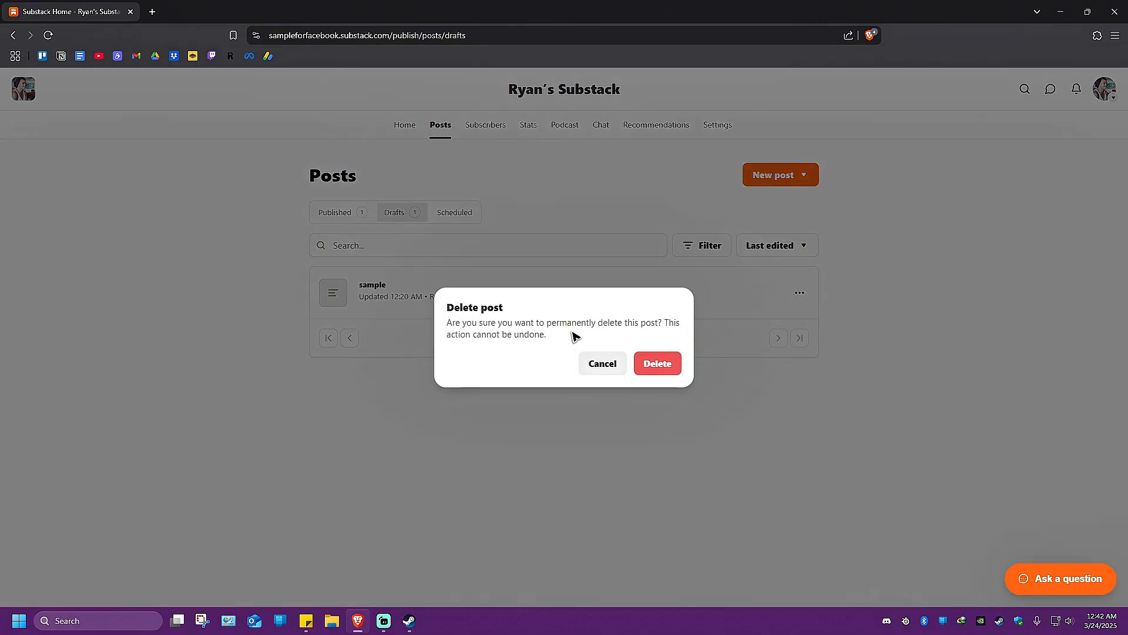
pyautogui.moveTo(624, 339)
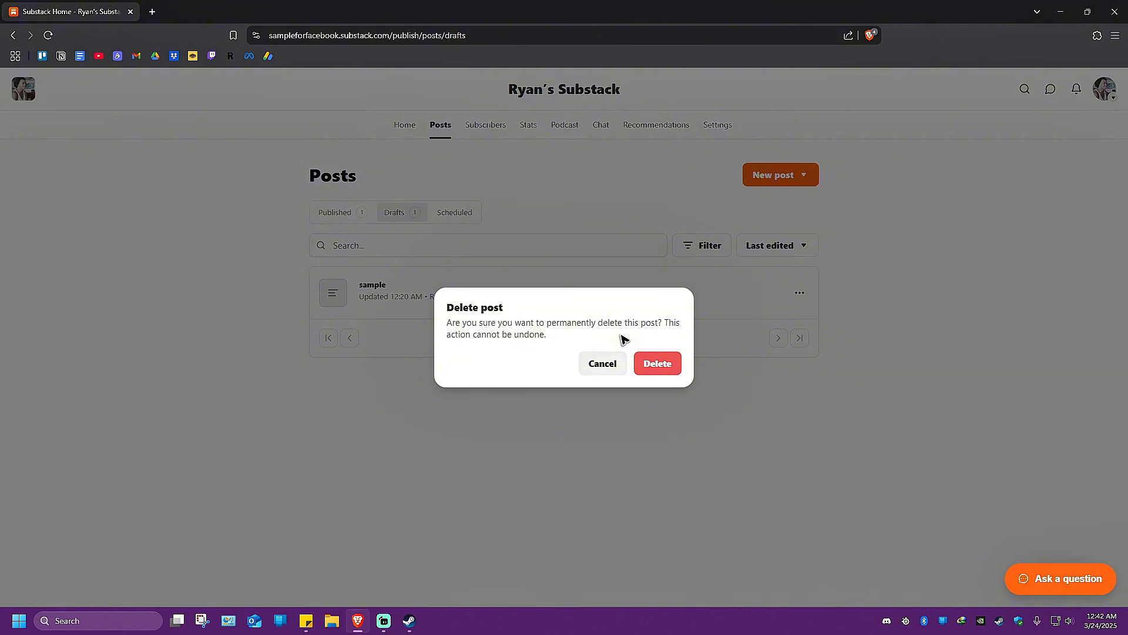
pyautogui.moveTo(558, 347)
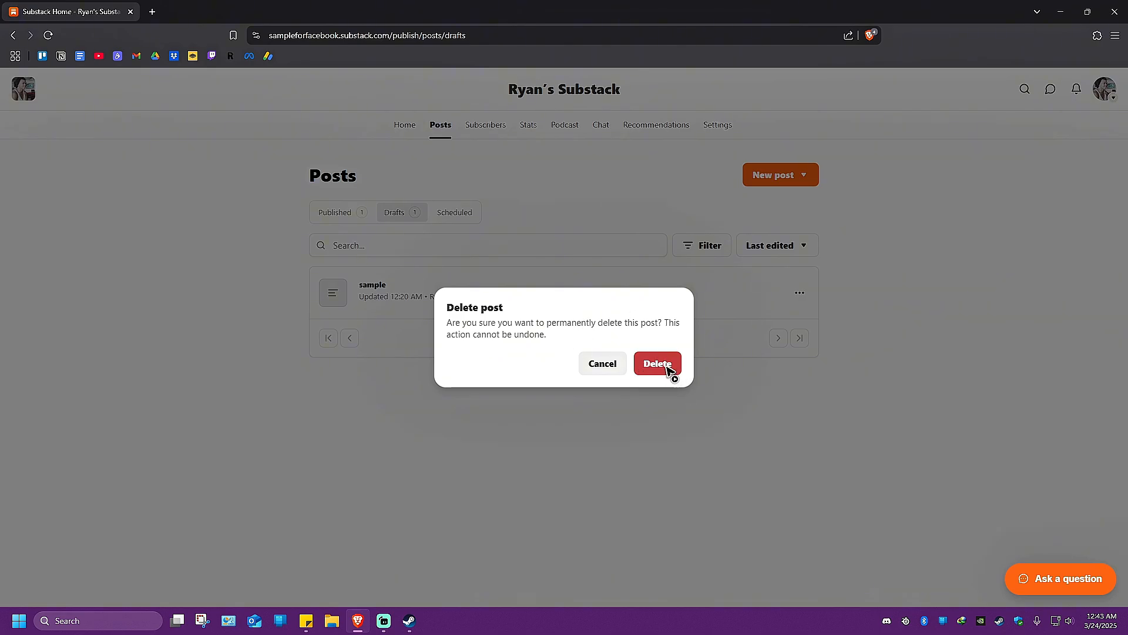
pyautogui.click(657, 363)
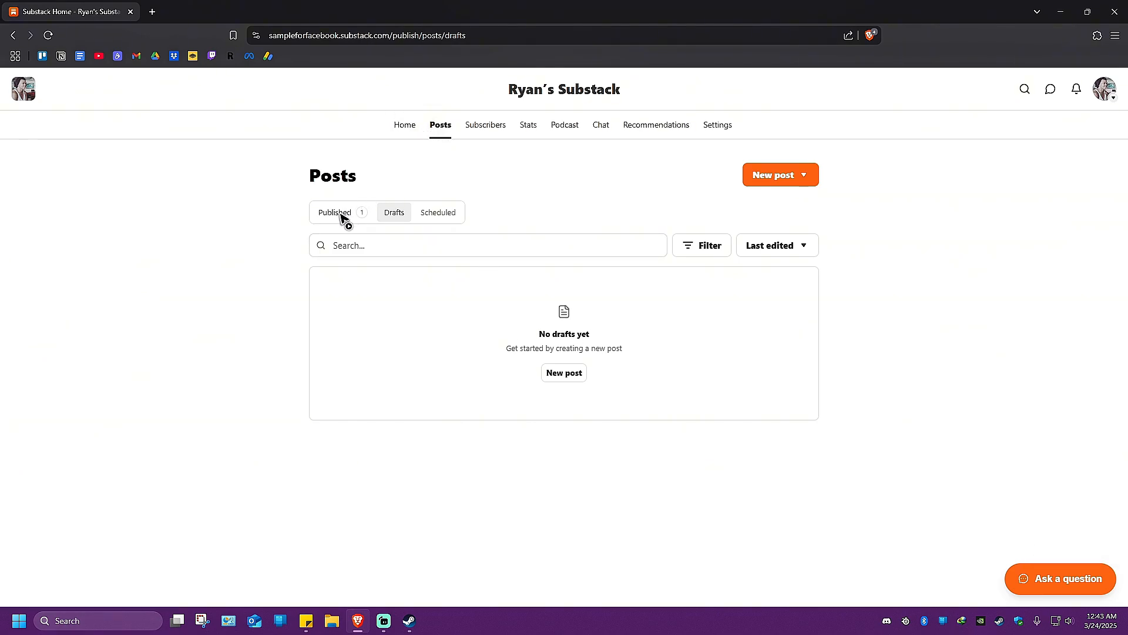
# - Return to Published posts and open the actions menu for 'For YouTube Beginners'
pyautogui.click(334, 212)
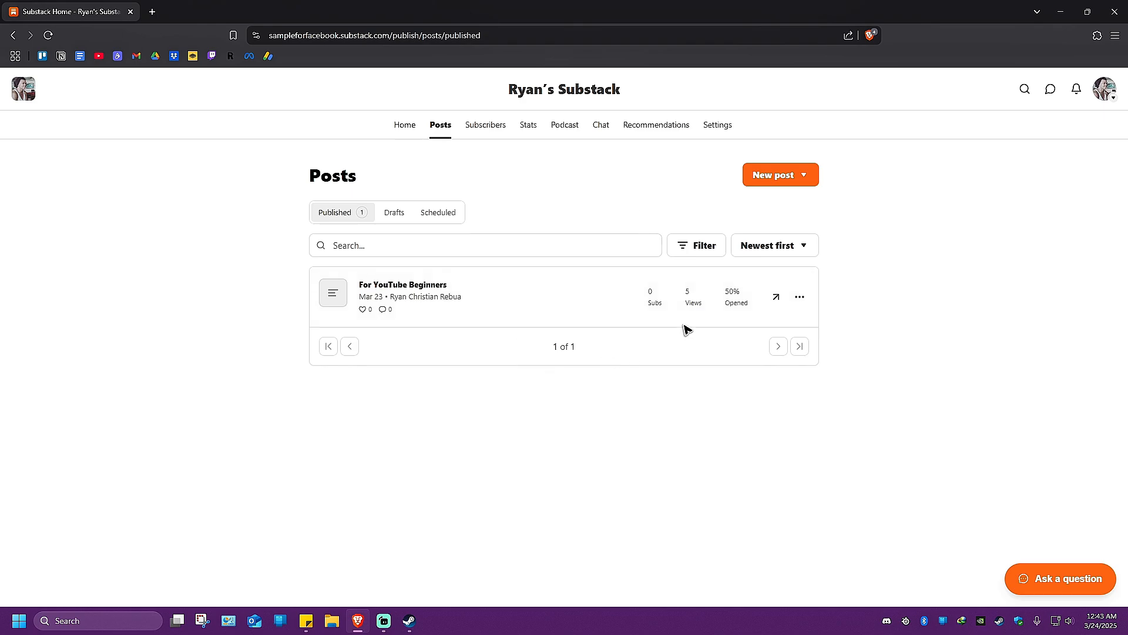
pyautogui.click(799, 296)
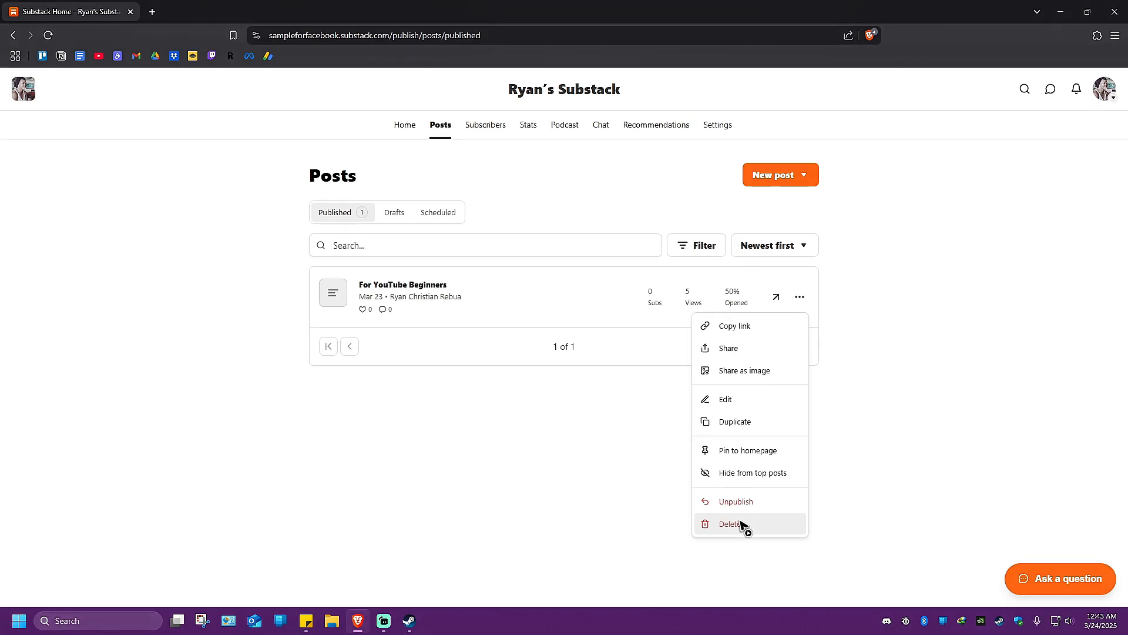
# - Choose Delete for the published post 'For YouTube Beginners'
pyautogui.click(730, 523)
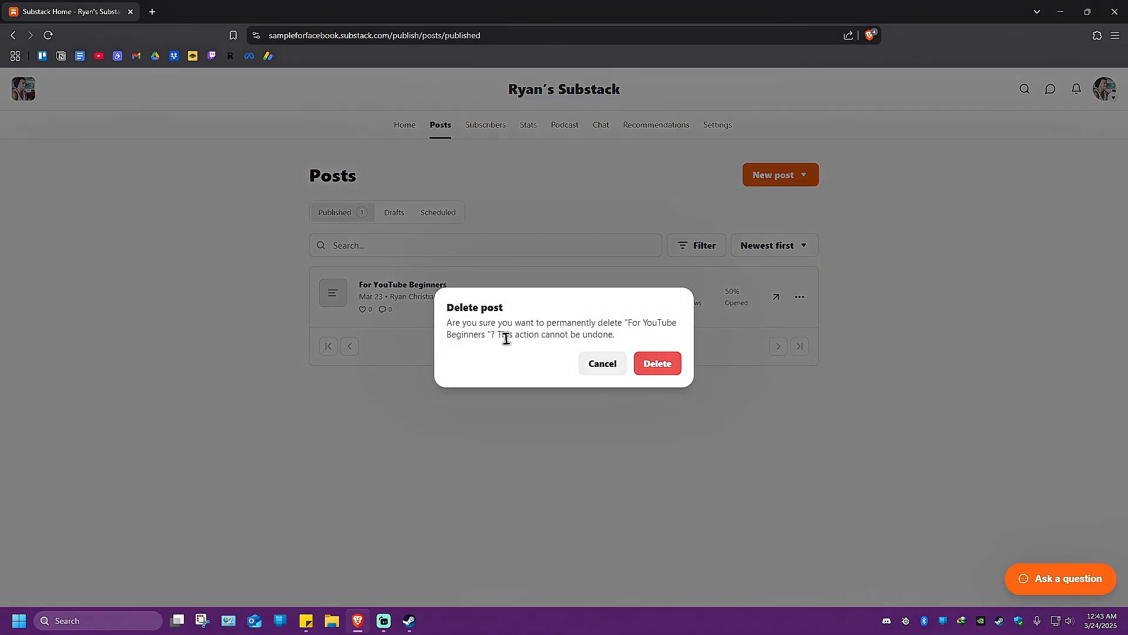
pyautogui.moveTo(579, 328)
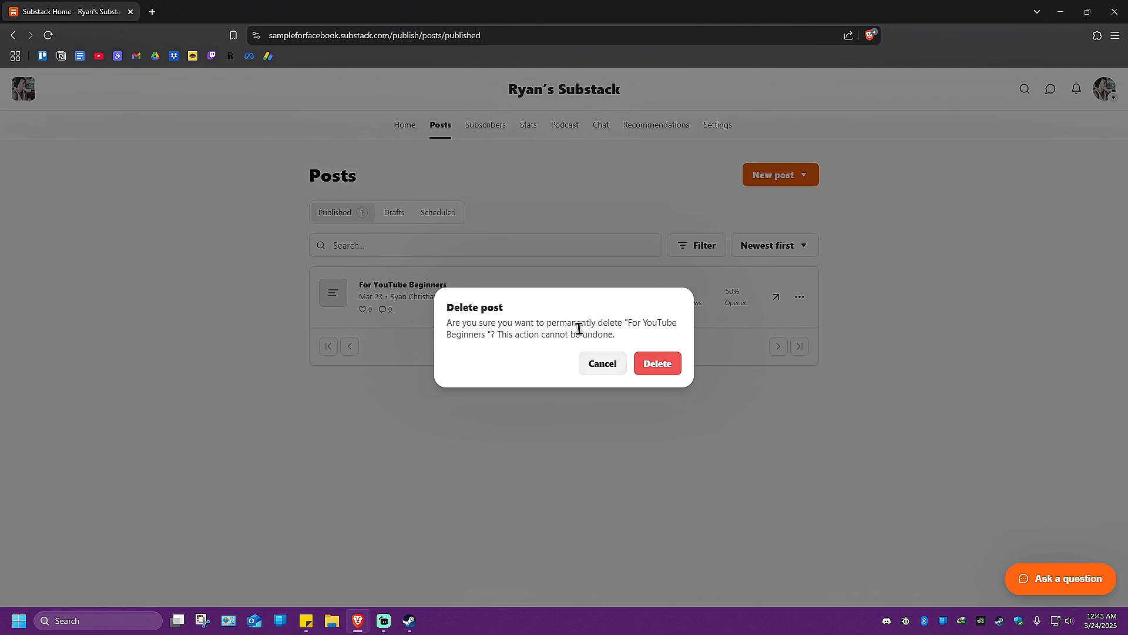
pyautogui.moveTo(501, 336)
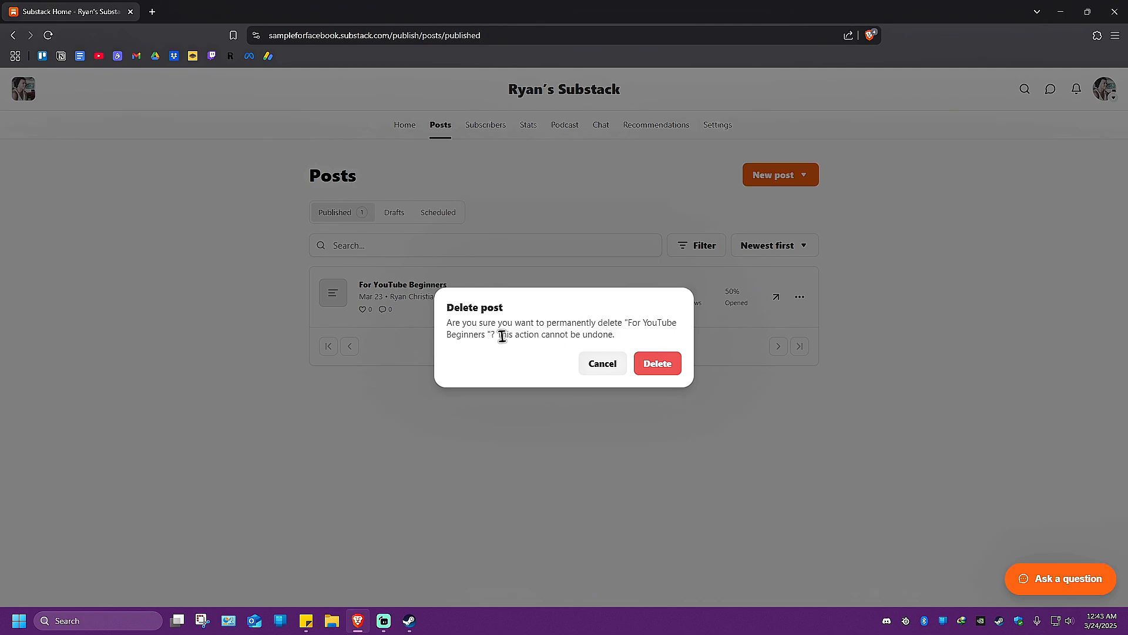
pyautogui.moveTo(554, 262)
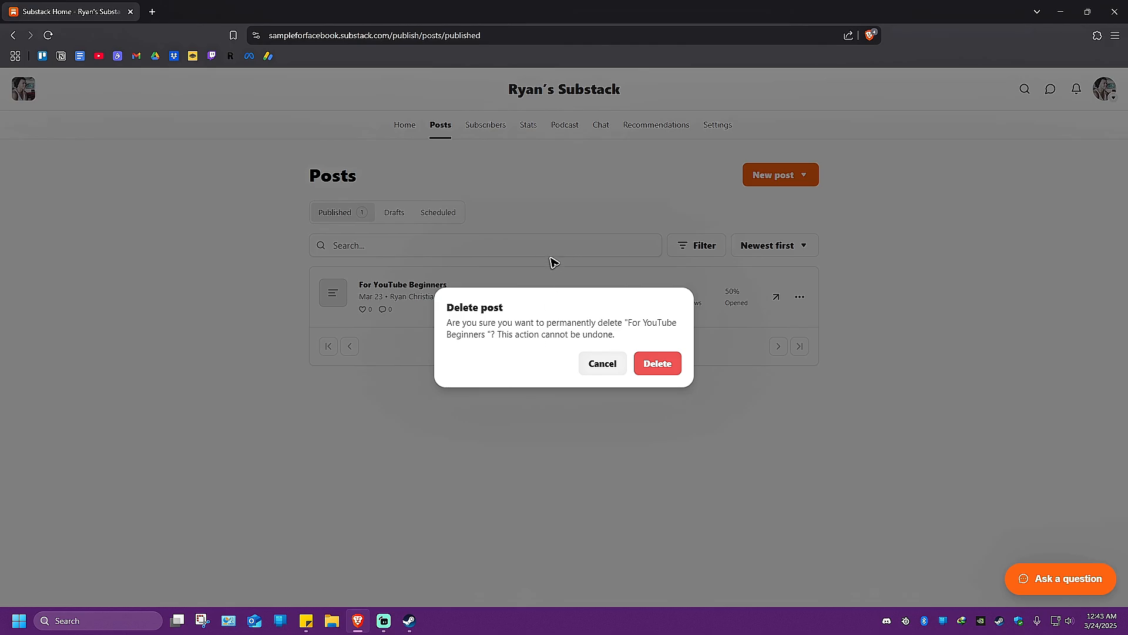
# - Confirm deleting 'For YouTube Beginners', leaving the Published list empty
pyautogui.click(656, 363)
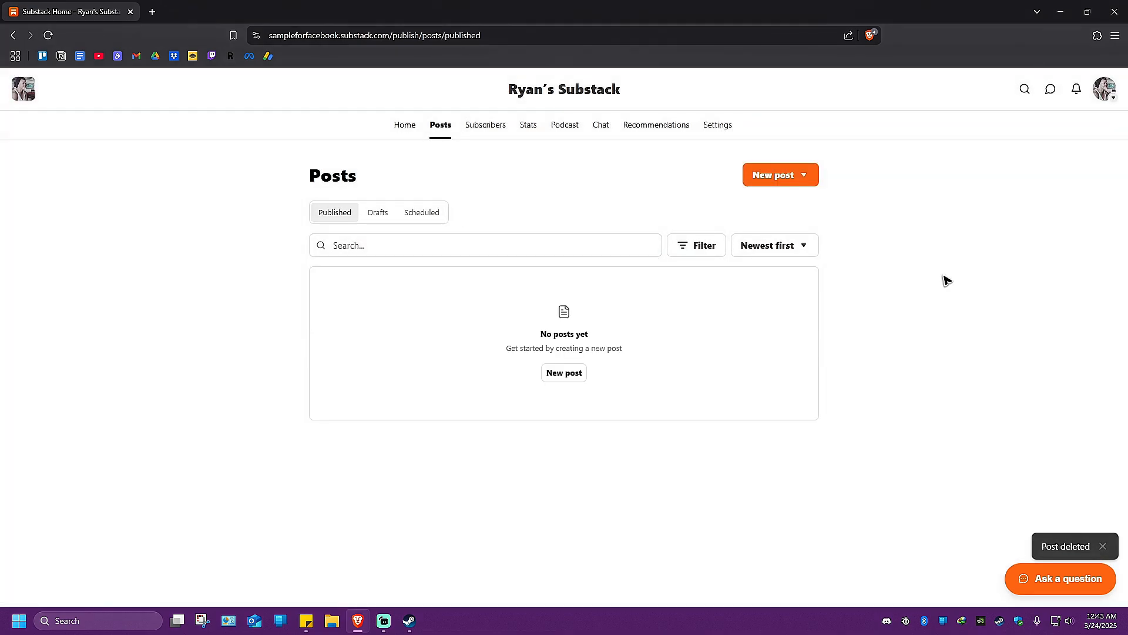
pyautogui.click(1103, 545)
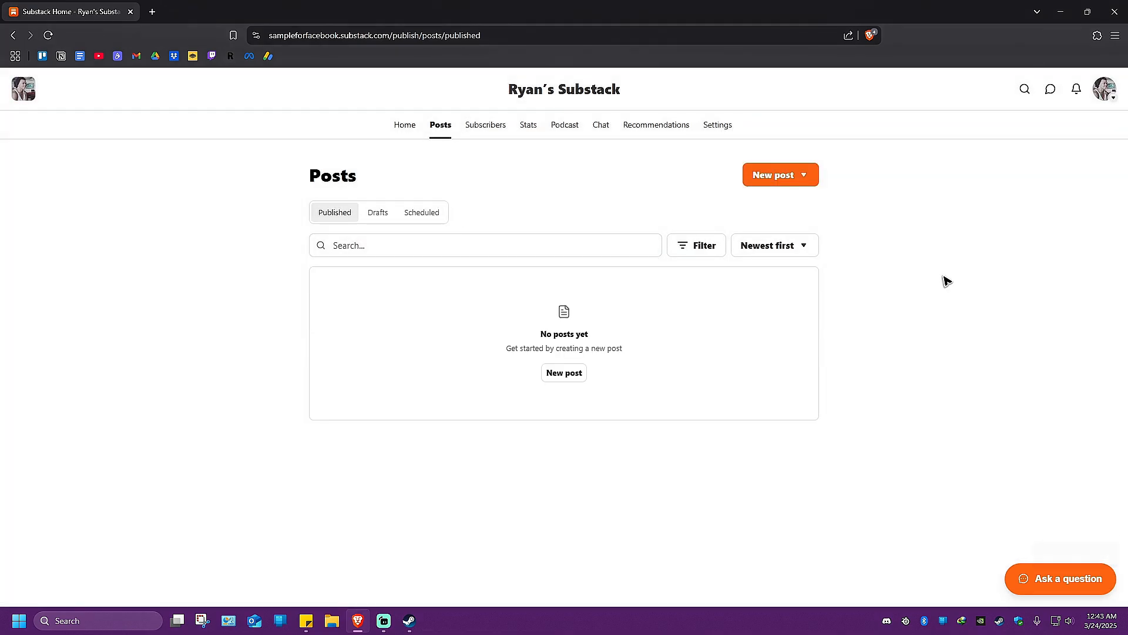